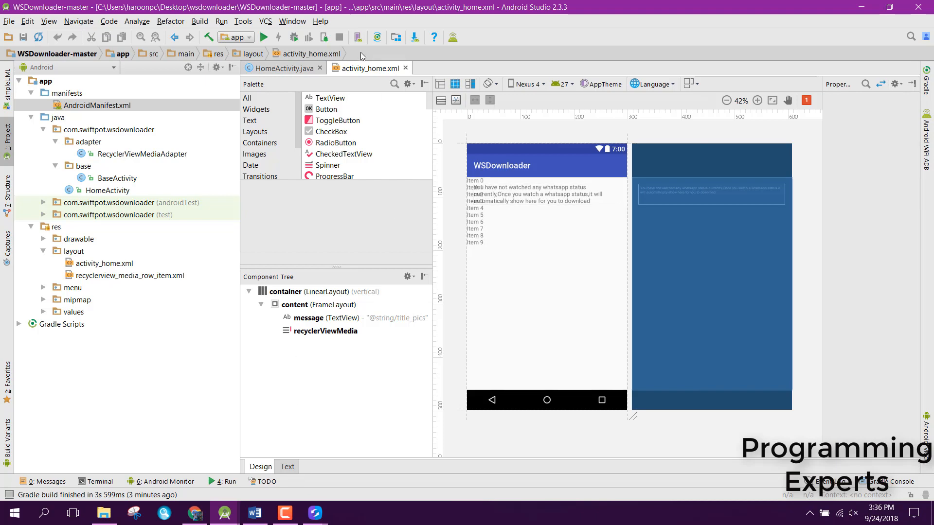
Step: View activity_home.xml in the Text (XML) view, then close it to reveal HomeActivity.java
left_click(287, 466)
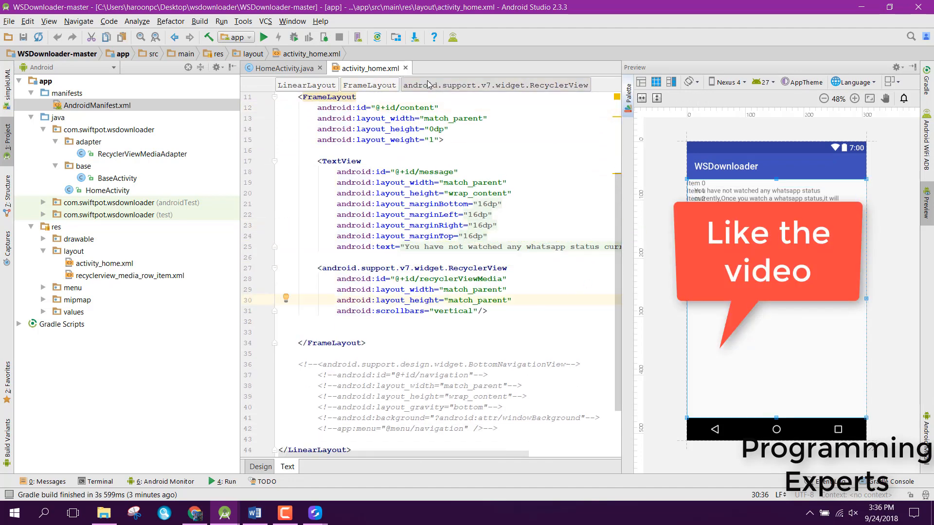
left_click(283, 68)
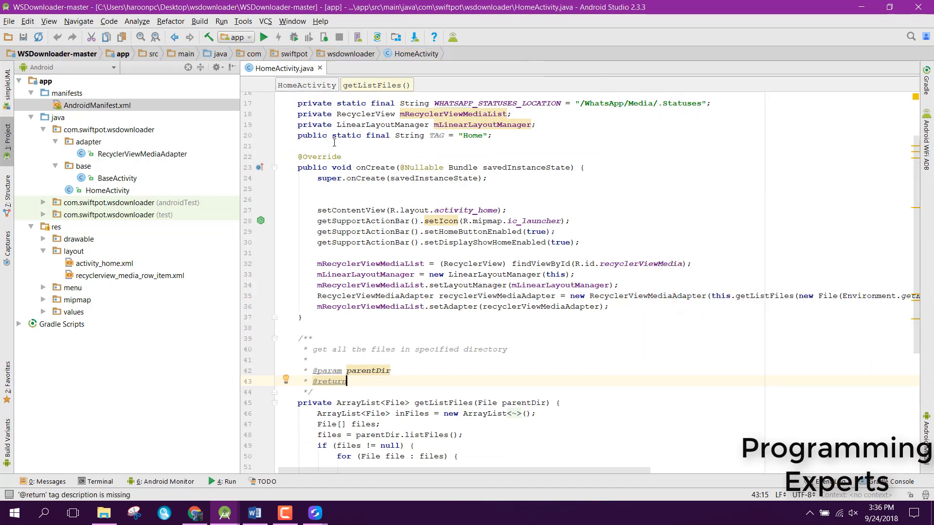
left_click(310, 264)
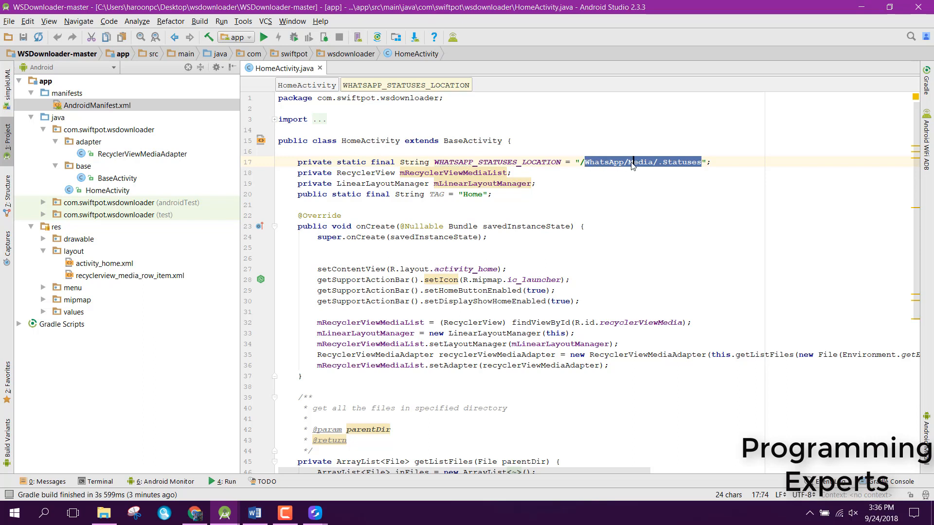
left_click(632, 162)
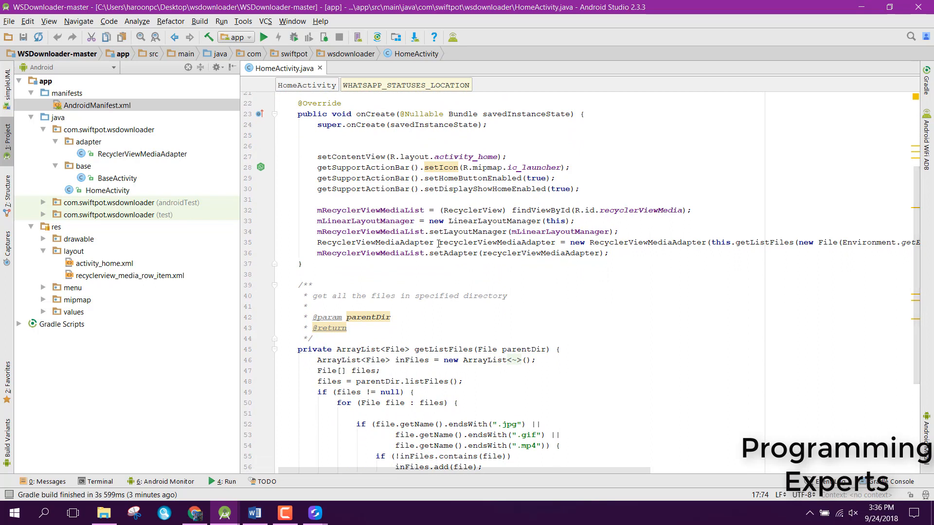
left_click(527, 243)
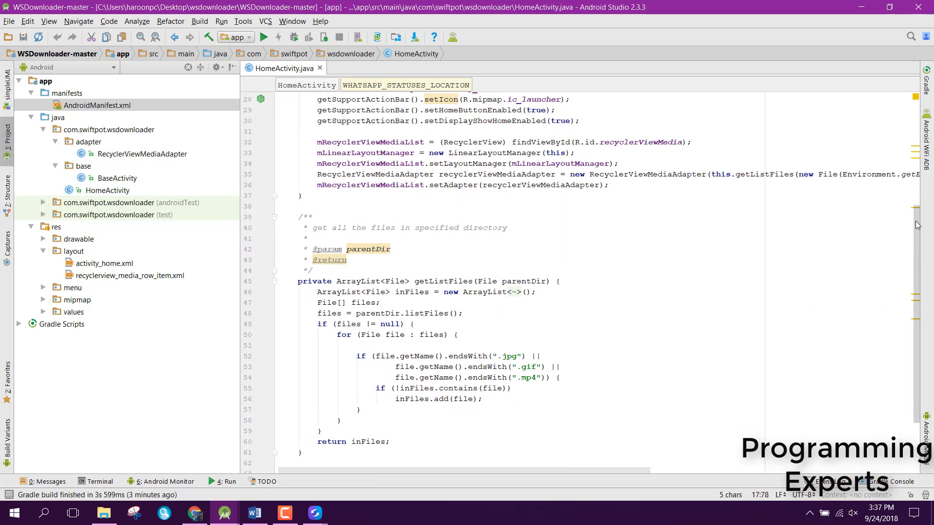
Step: Review getListFiles and the adapter call on line 35, then bring up RecyclerViewMediaAdapter.java from the Project tree
scroll("down", 3)
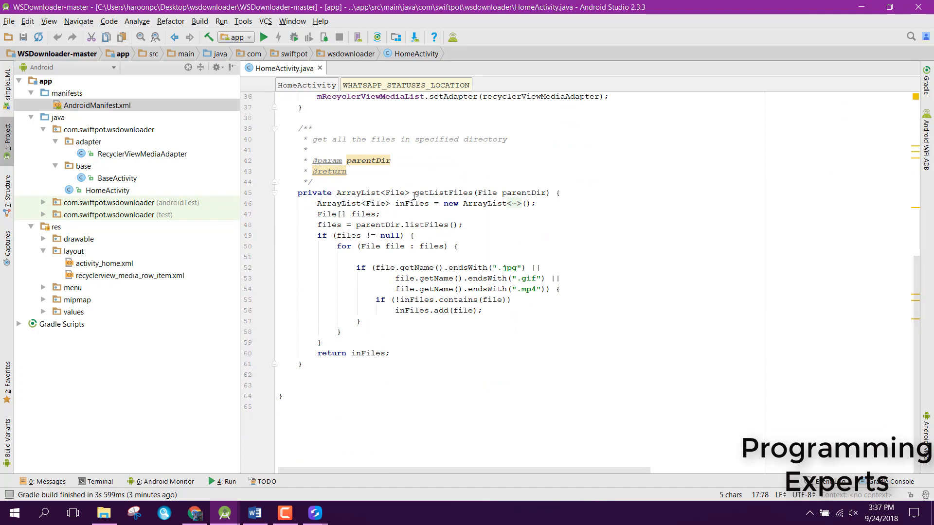
double_click(441, 193)
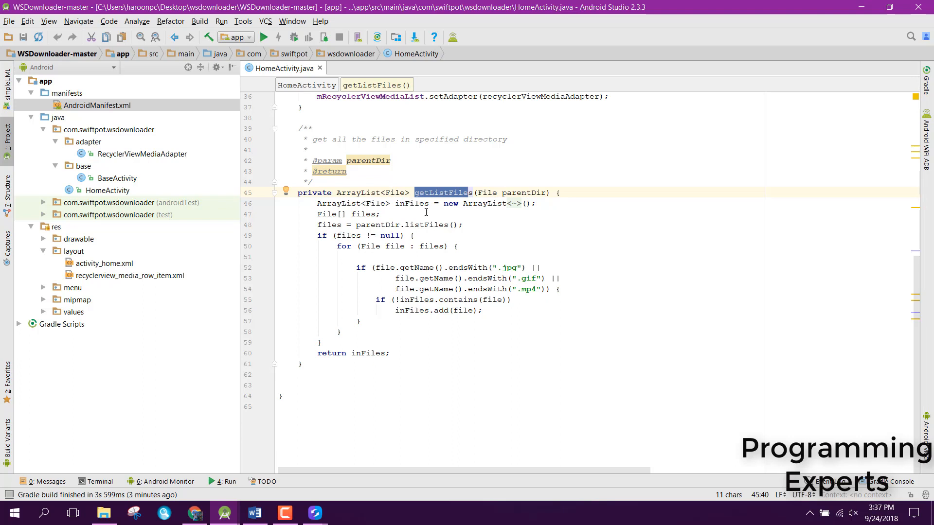
mouse_move(384, 342)
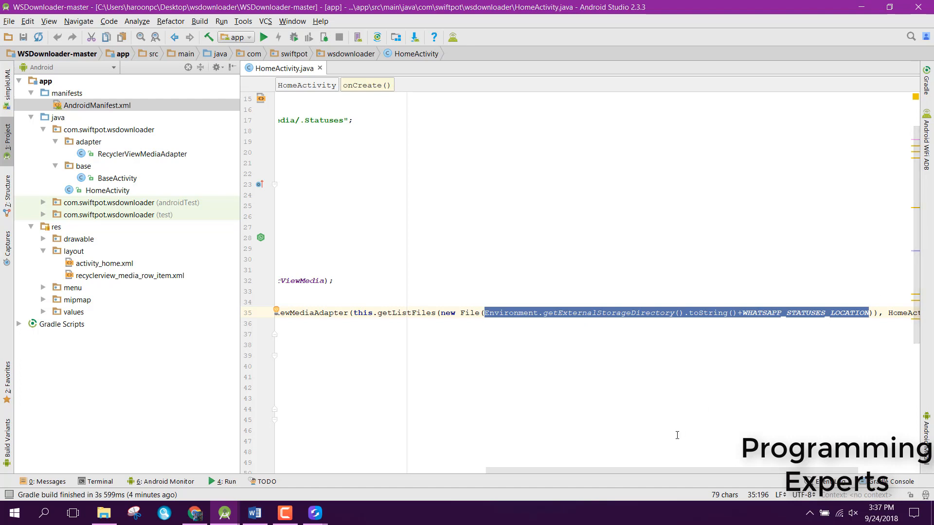
scroll("right", 3)
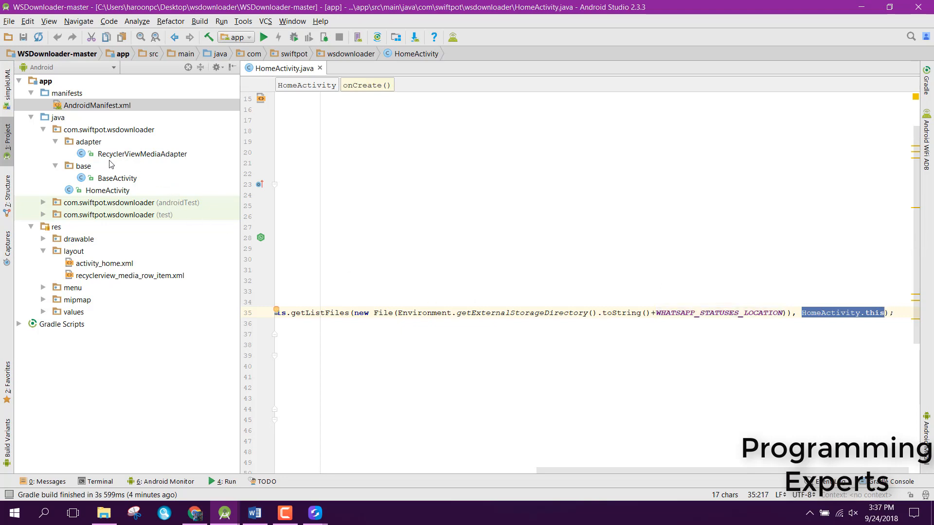
double_click(142, 154)
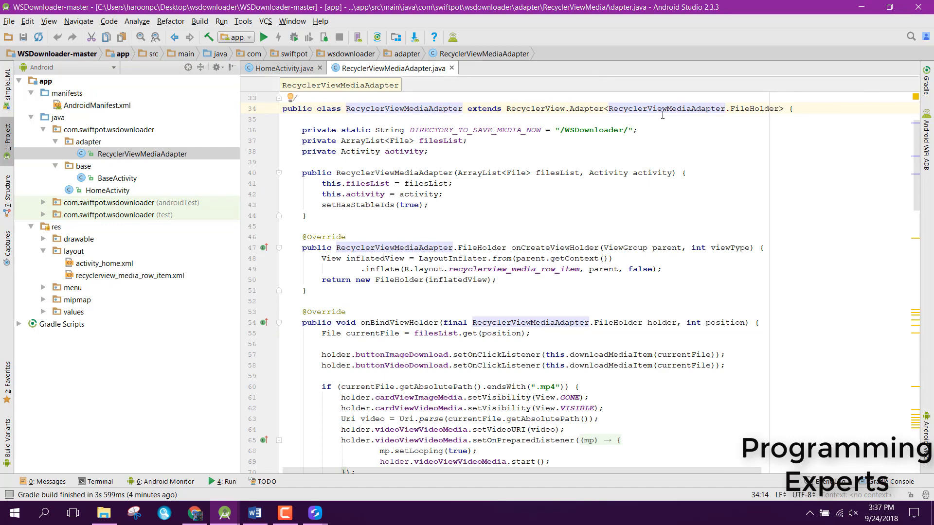
double_click(665, 108)
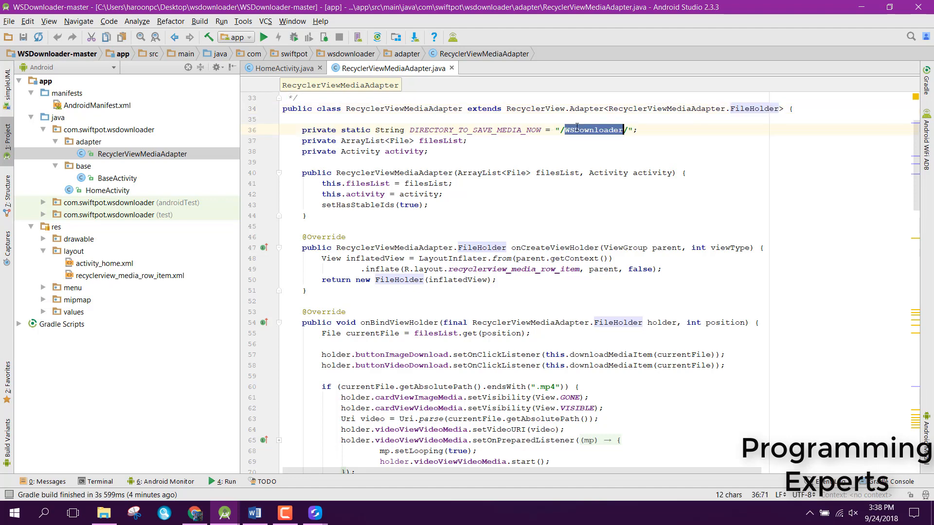
left_click(592, 130)
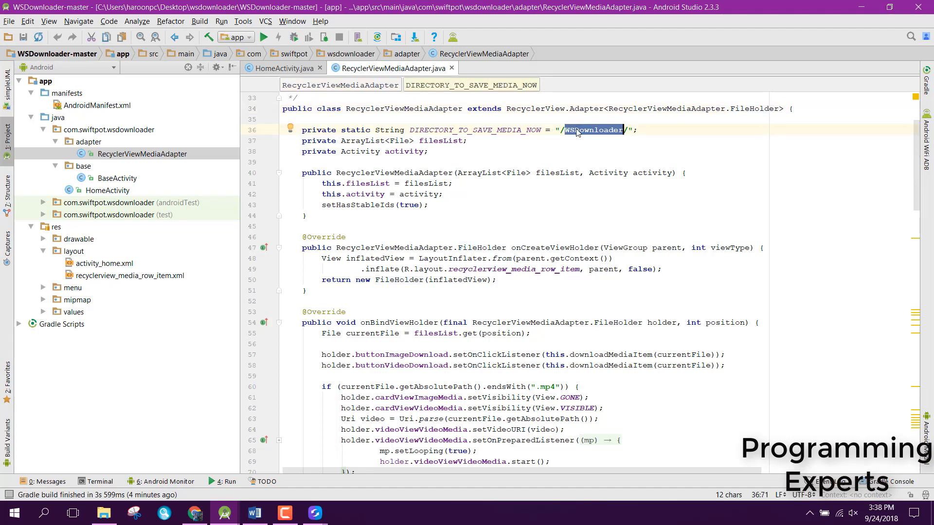
left_click(577, 130)
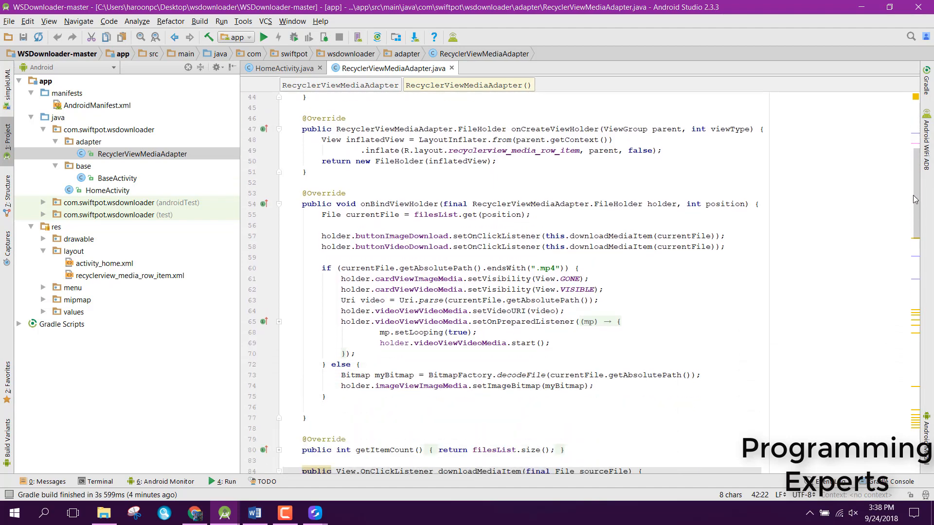
double_click(556, 130)
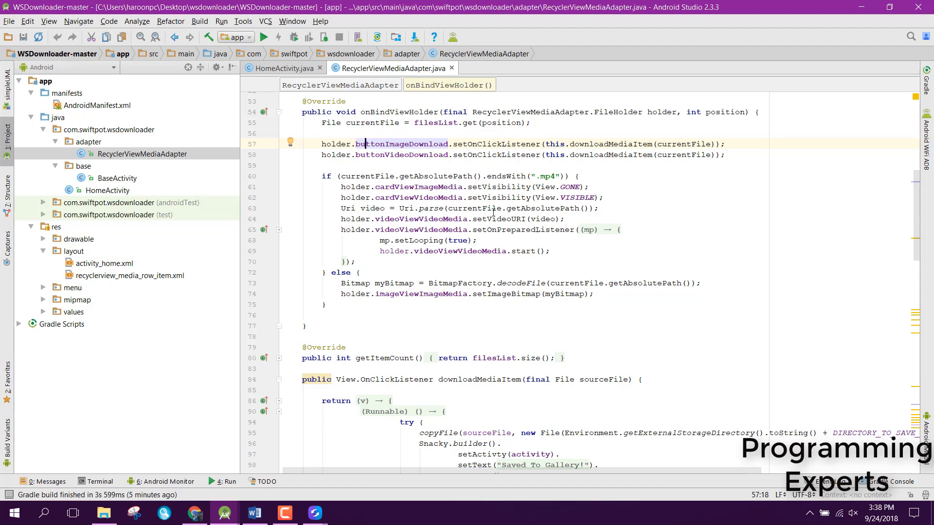
double_click(421, 219)
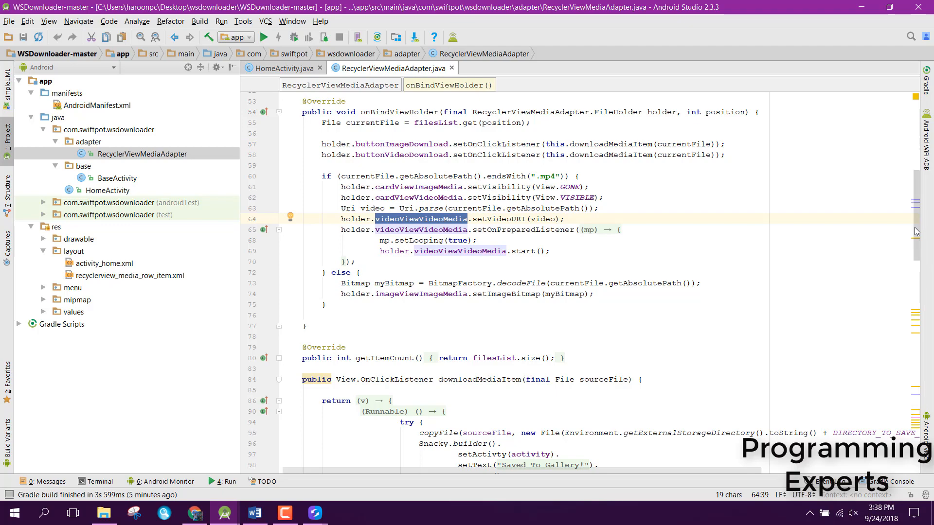
scroll("down", 3)
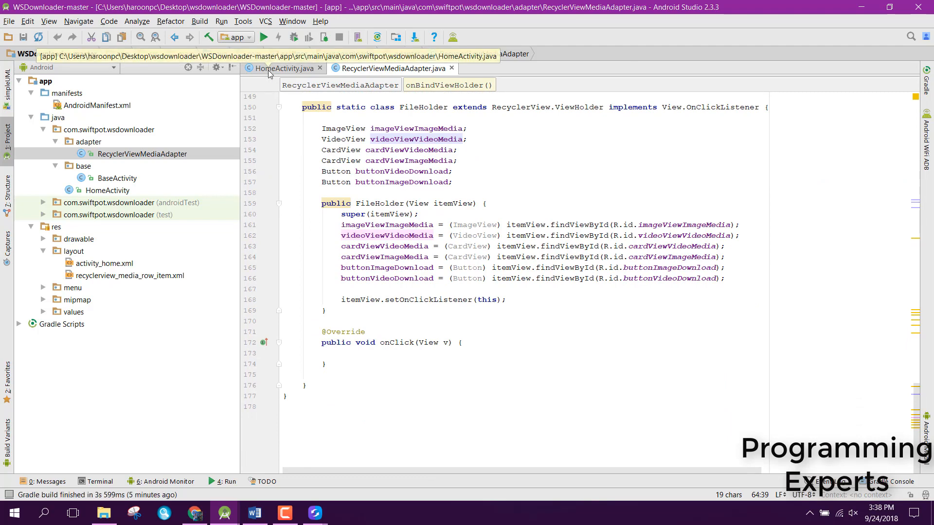
Step: Return to HomeActivity.java and select recyclerview_media_row_item.xml in the Project tree
left_click(286, 68)
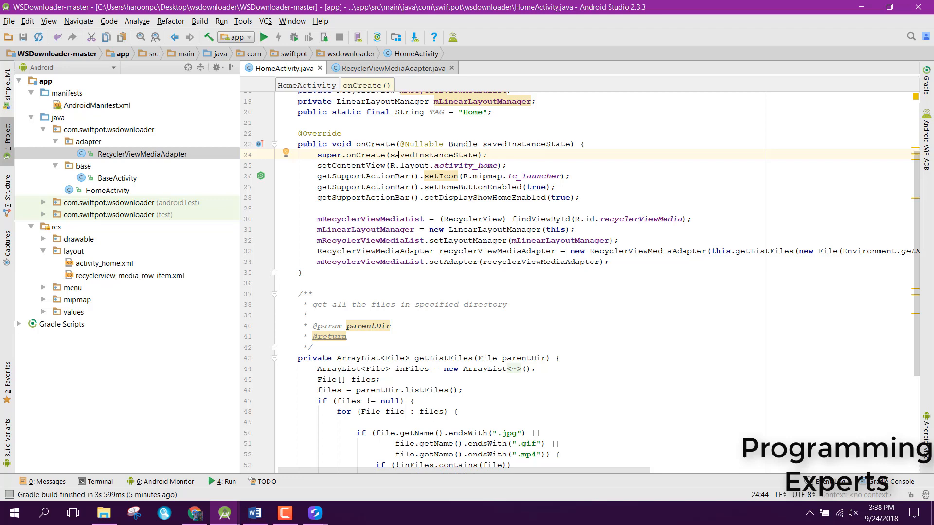
left_click(128, 275)
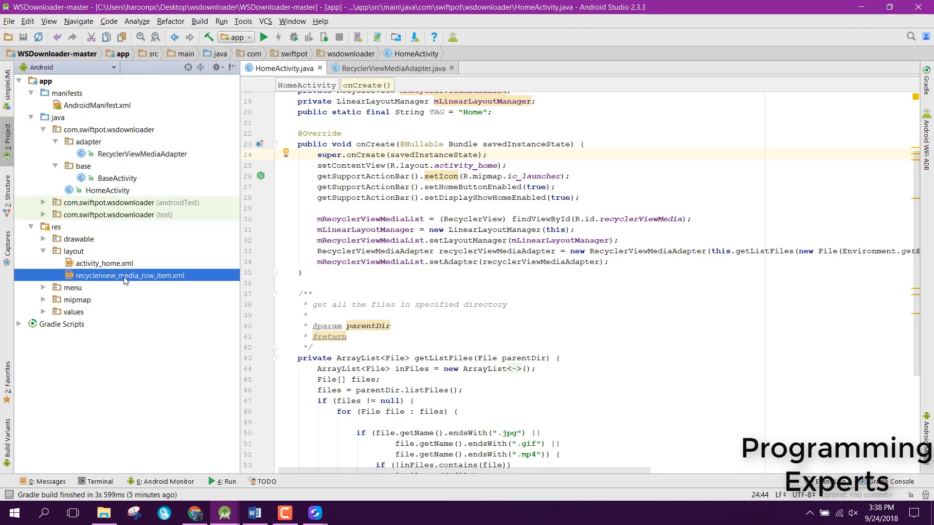